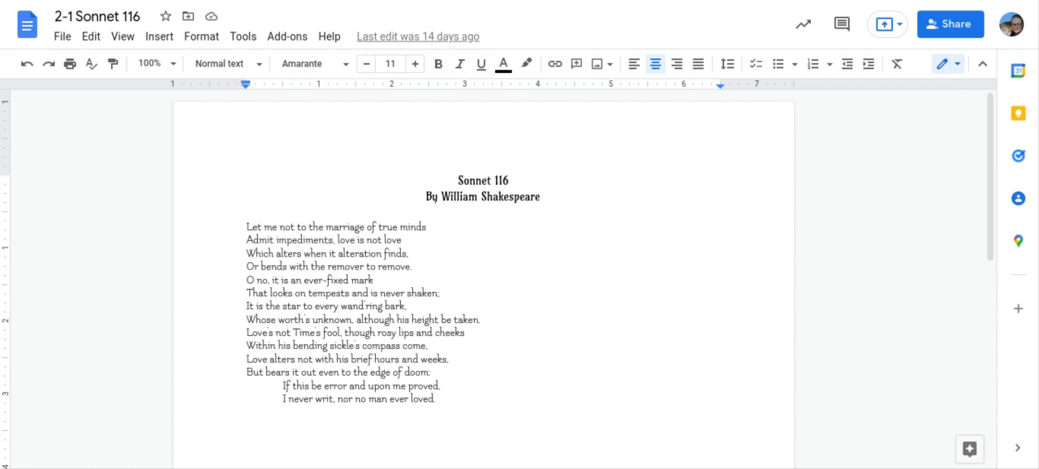
pyautogui.click(460, 180)
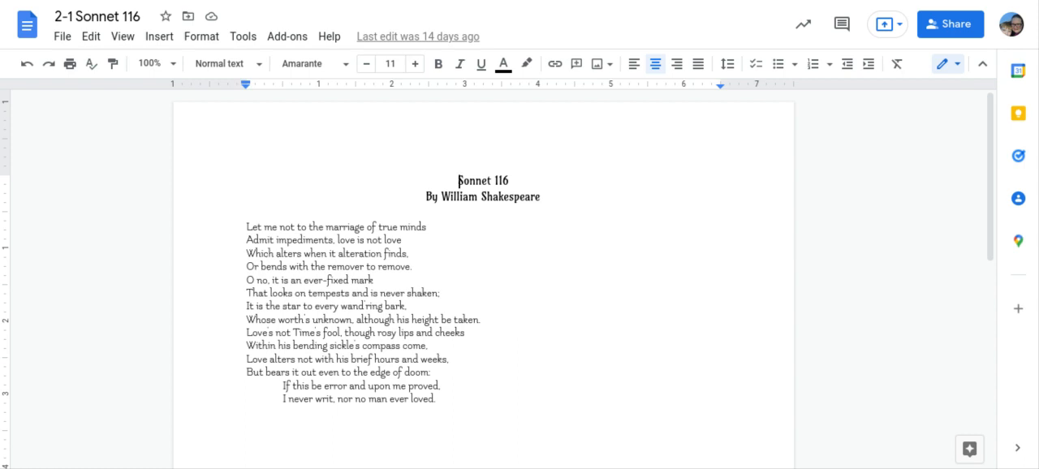